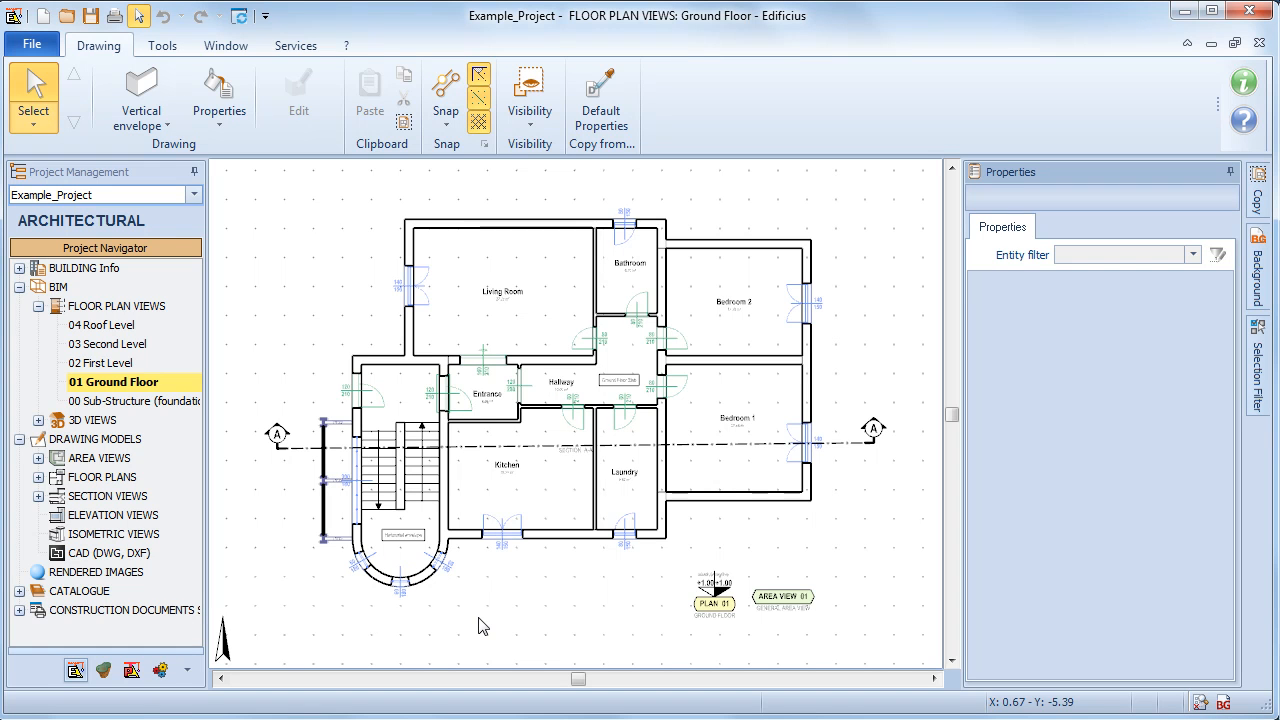
mouse_move(157, 155)
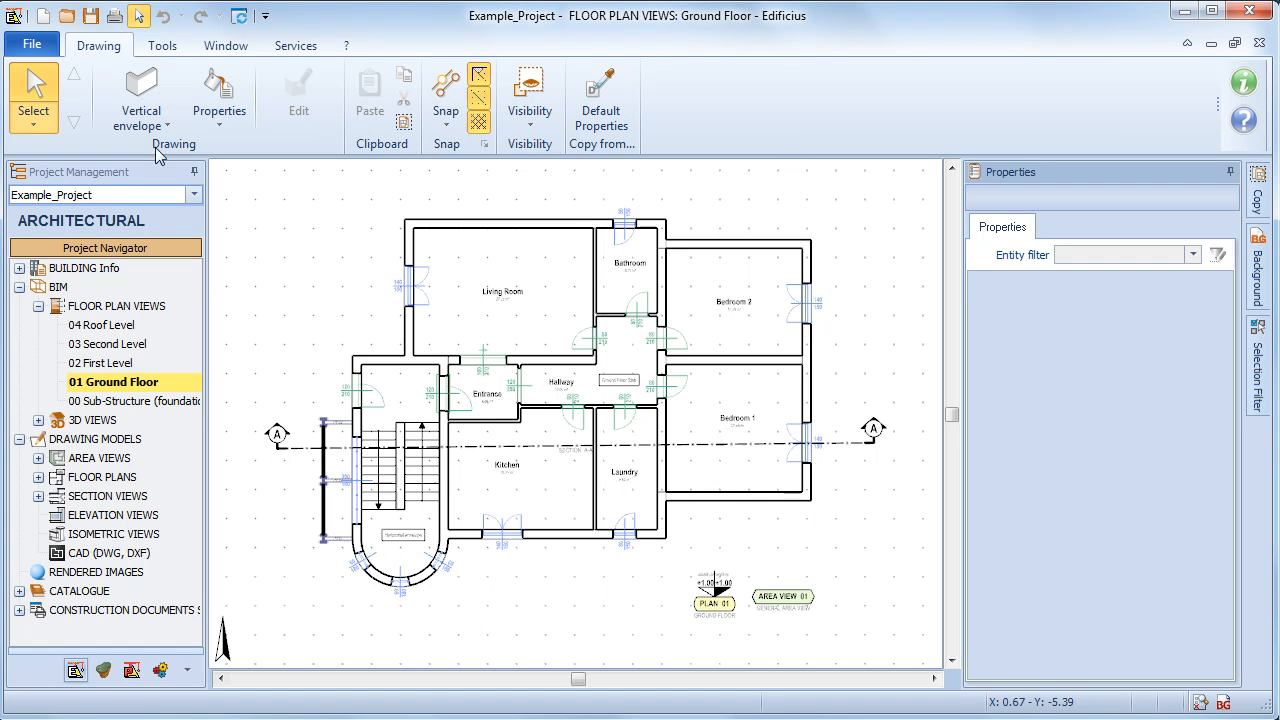
Pick Elevation View from the Vertical envelope Drawing Models list
left_click(141, 95)
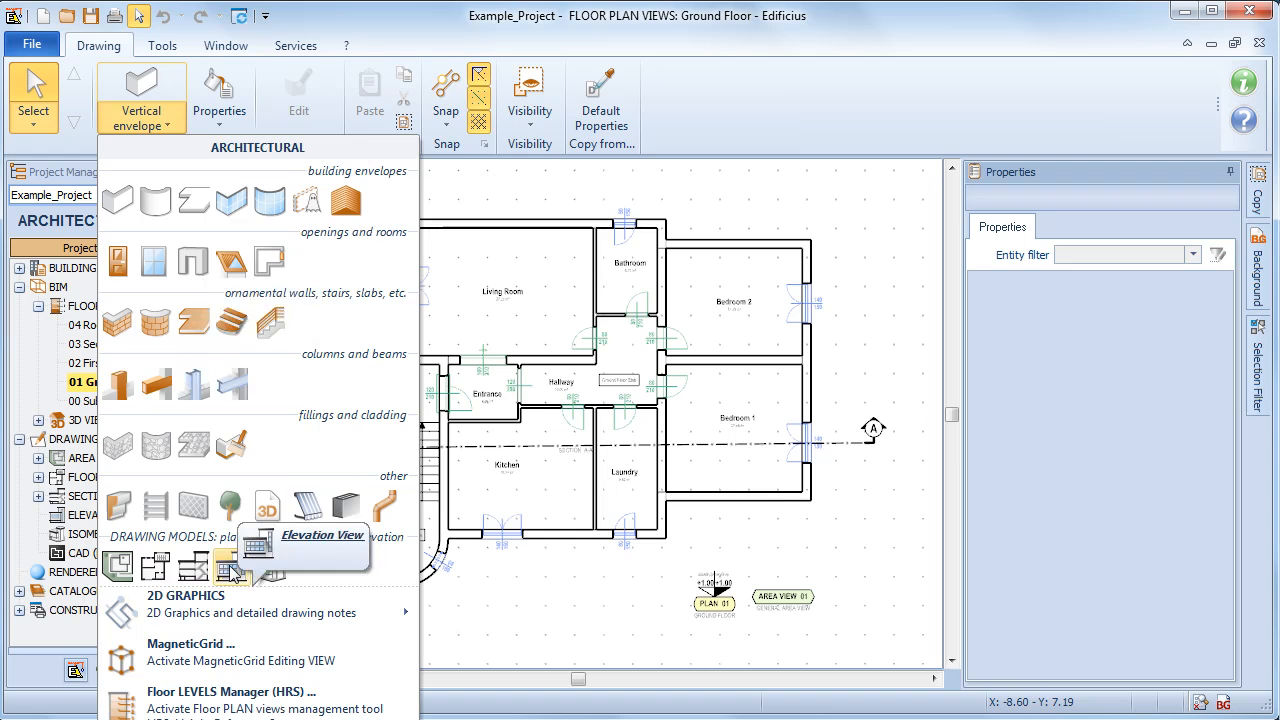
left_click(231, 570)
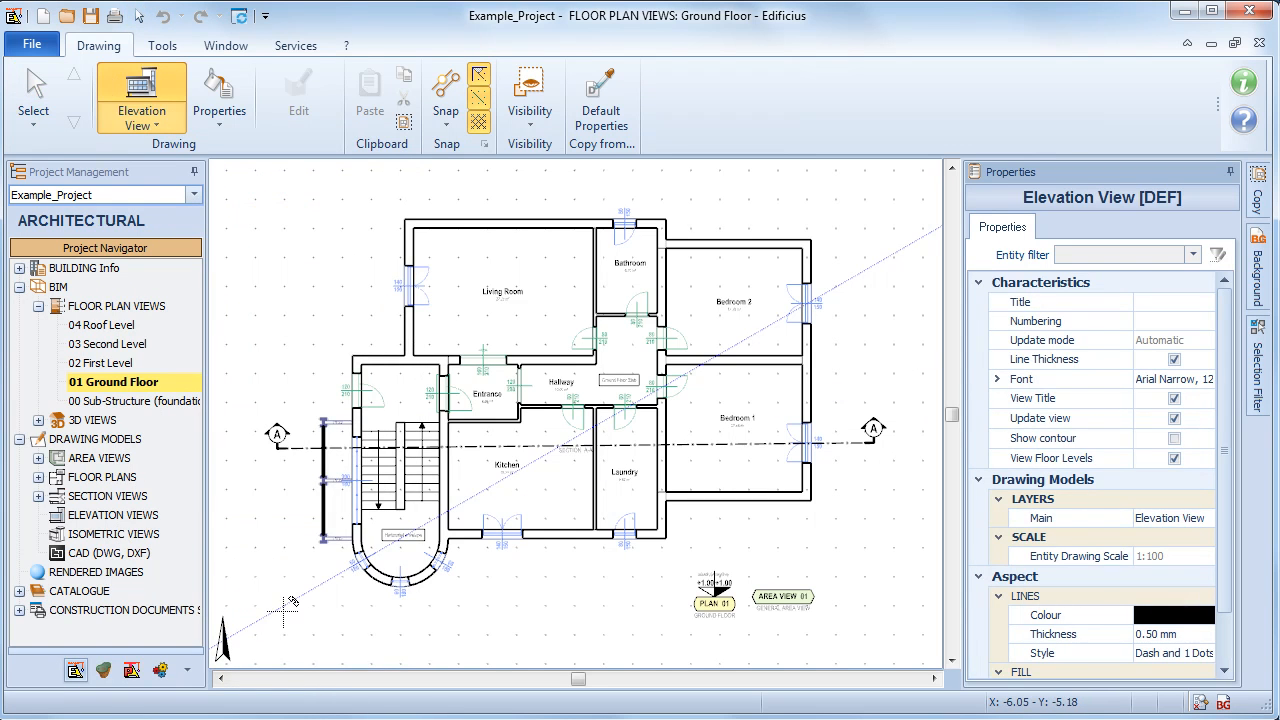
Draw the horizontal 01 elevation line across beneath the ground floor plan
left_click(290, 615)
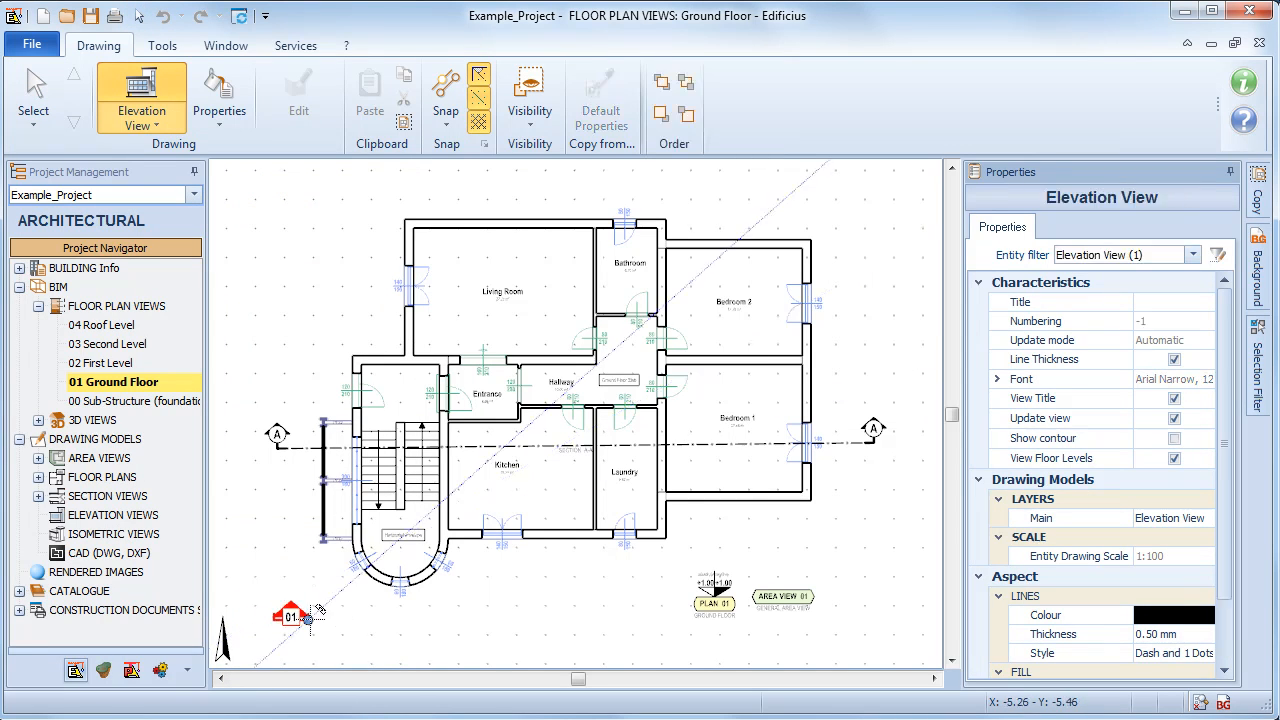
left_click_drag(305, 617, 521, 590)
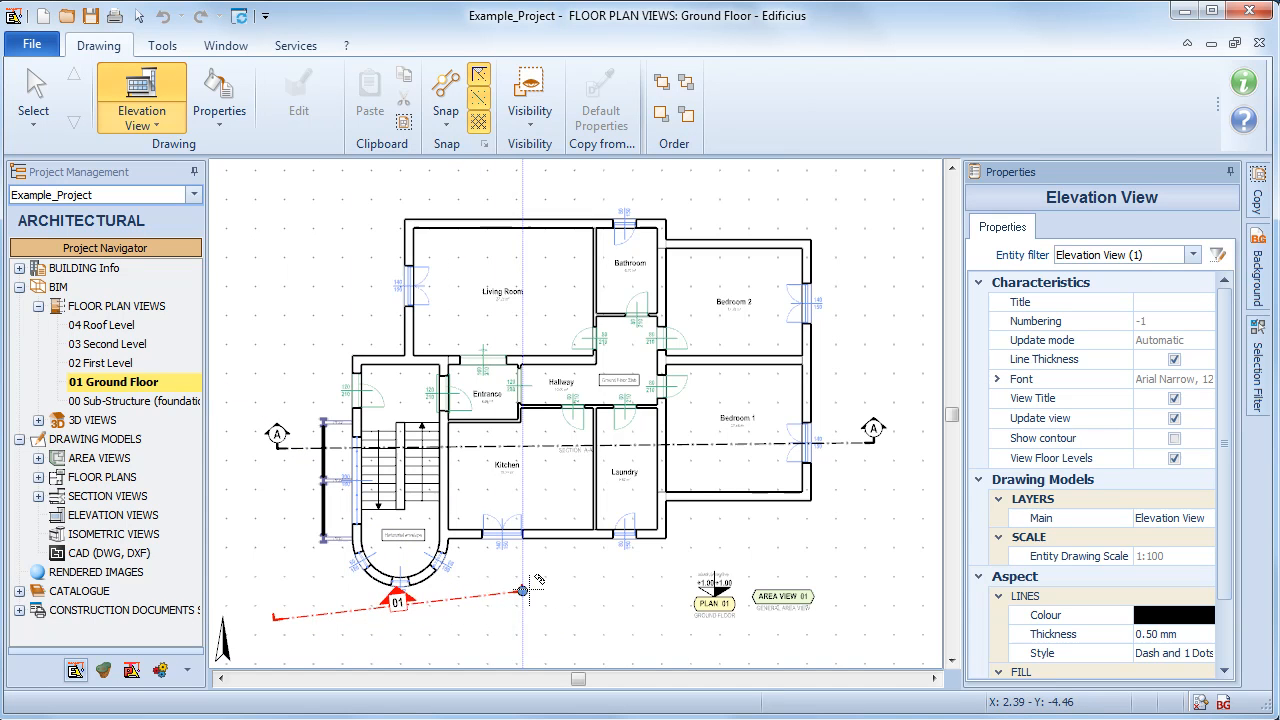
left_click_drag(522, 590, 812, 620)
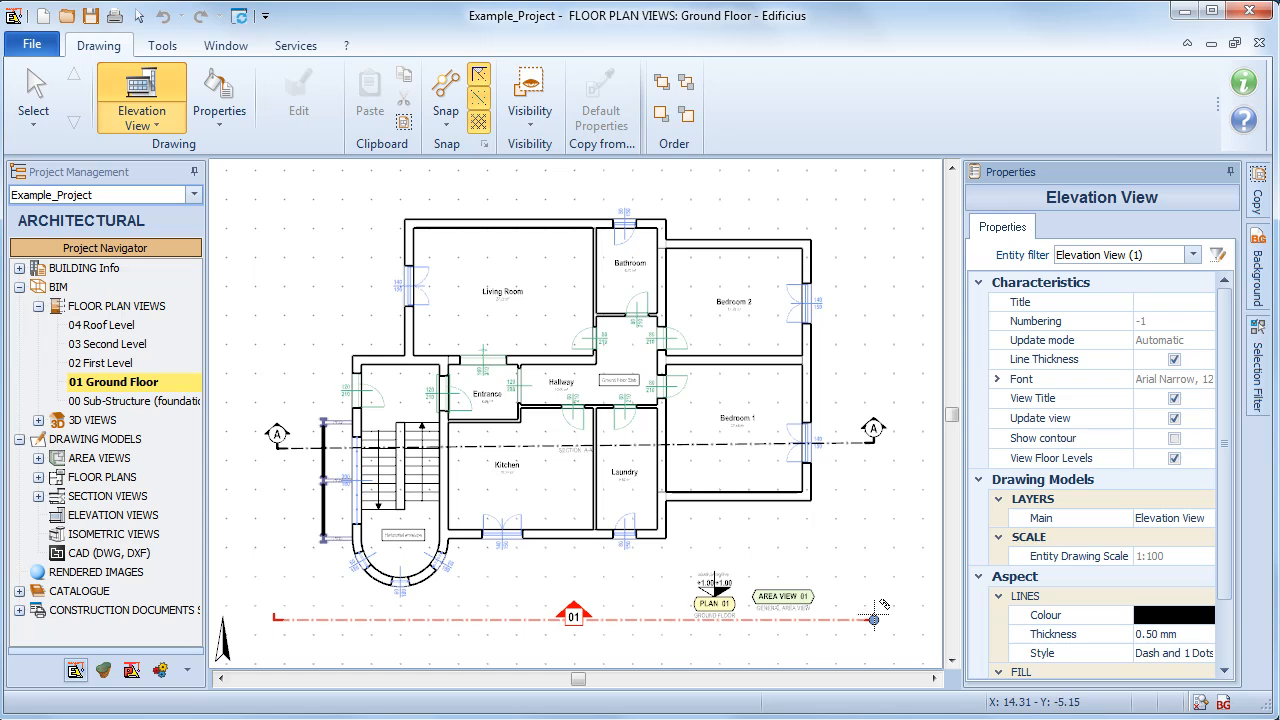
left_click(870, 620)
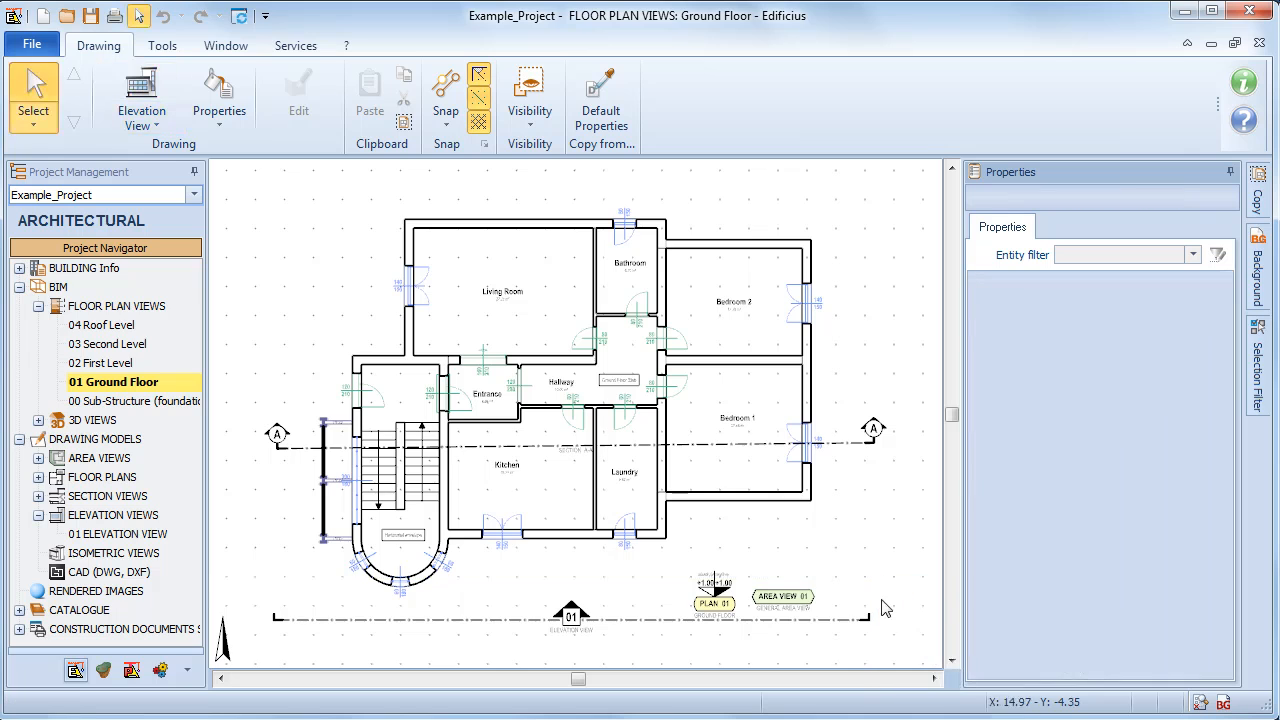
Select the 01 elevation line and drag it slightly lower beneath the plan
left_click(571, 618)
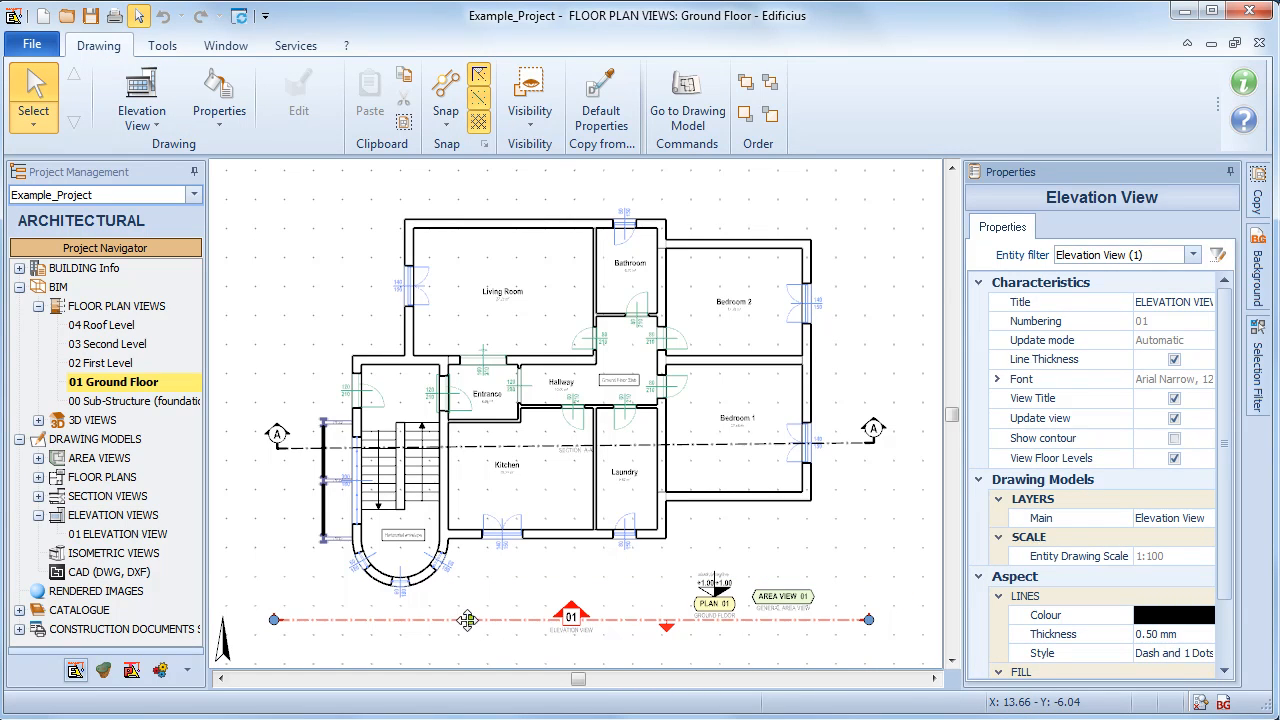
left_click_drag(467, 620, 478, 542)
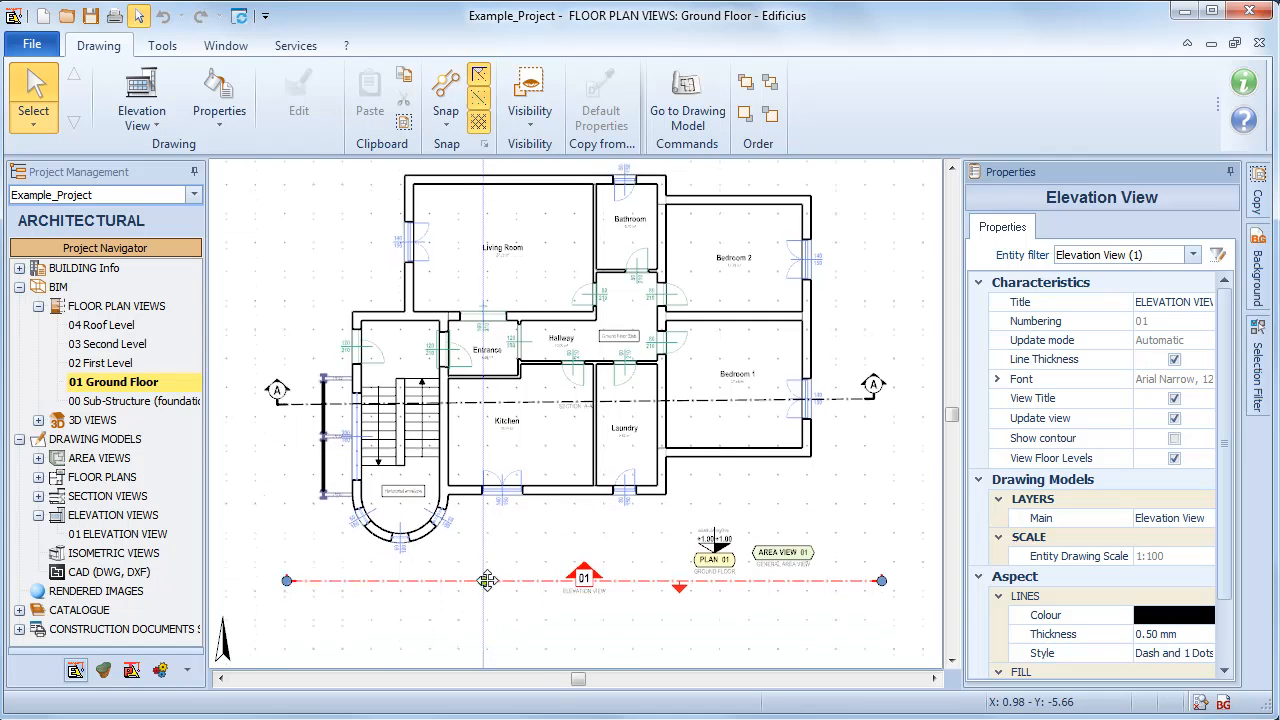
left_click_drag(487, 580, 487, 600)
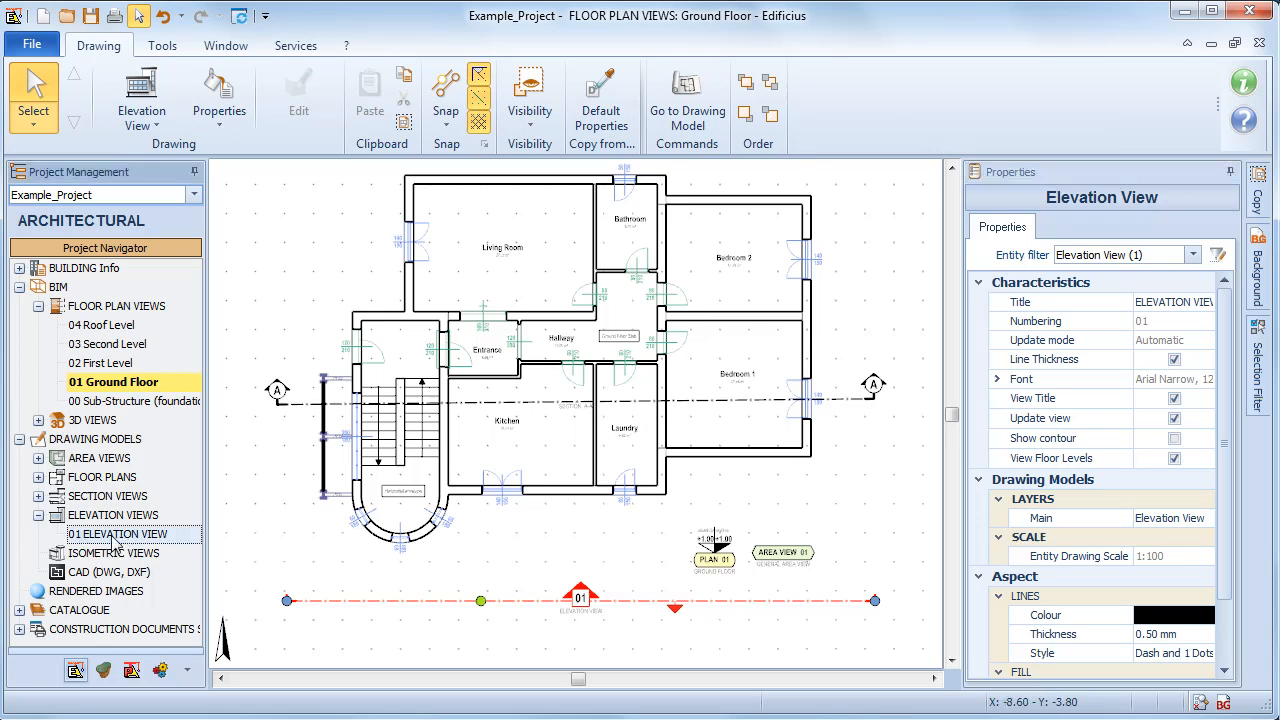
Open the 01 ELEVATION VIEW drawing from the Project Navigator and expand 3D VIEWS
double_click(118, 533)
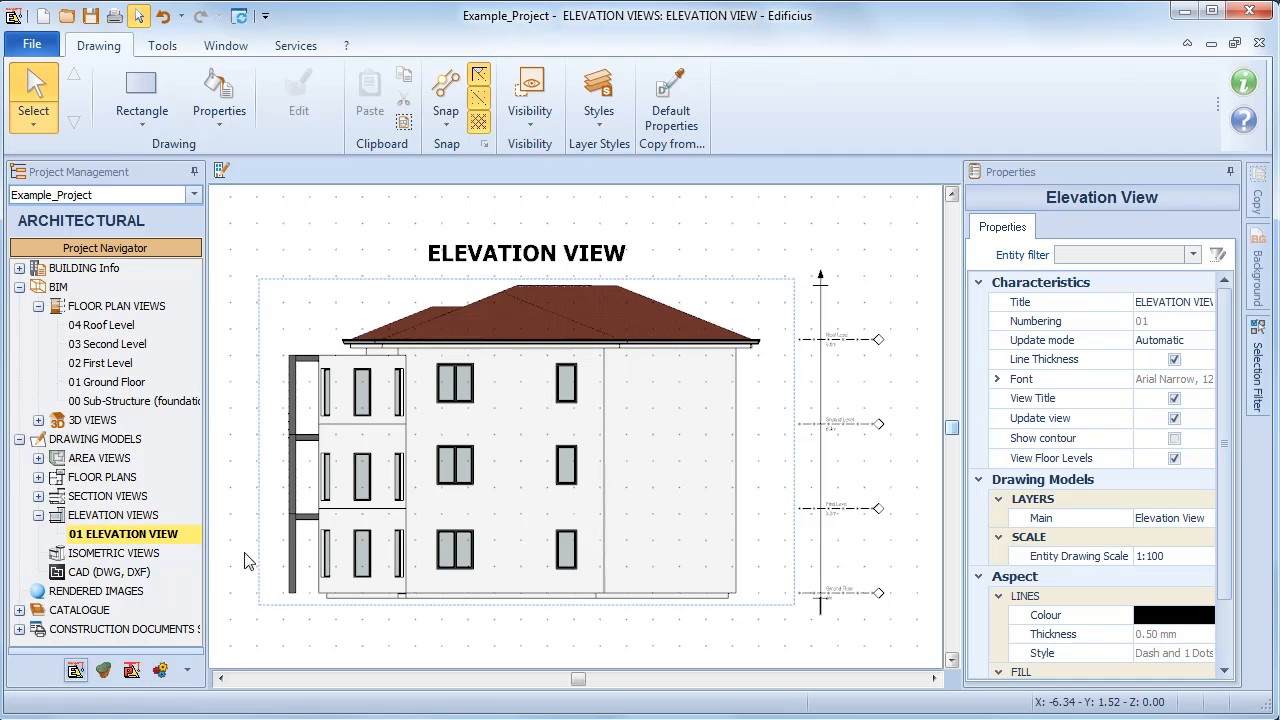
left_click(37, 419)
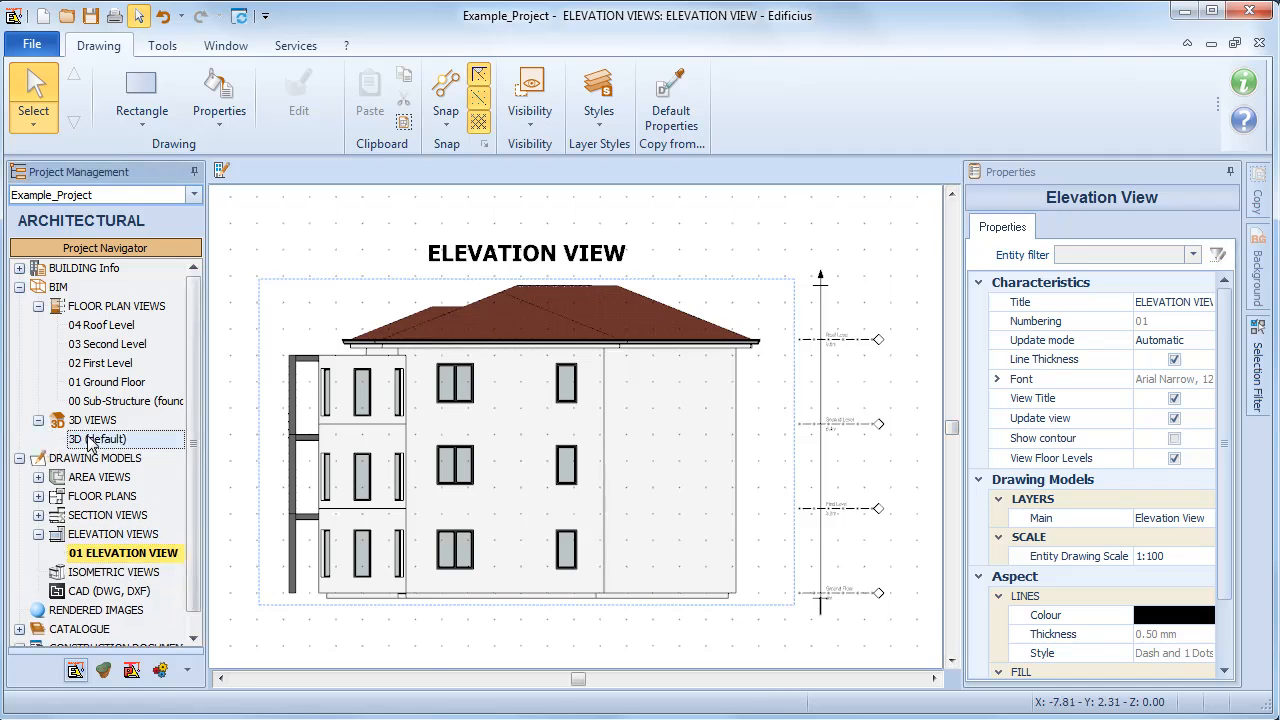
double_click(102, 439)
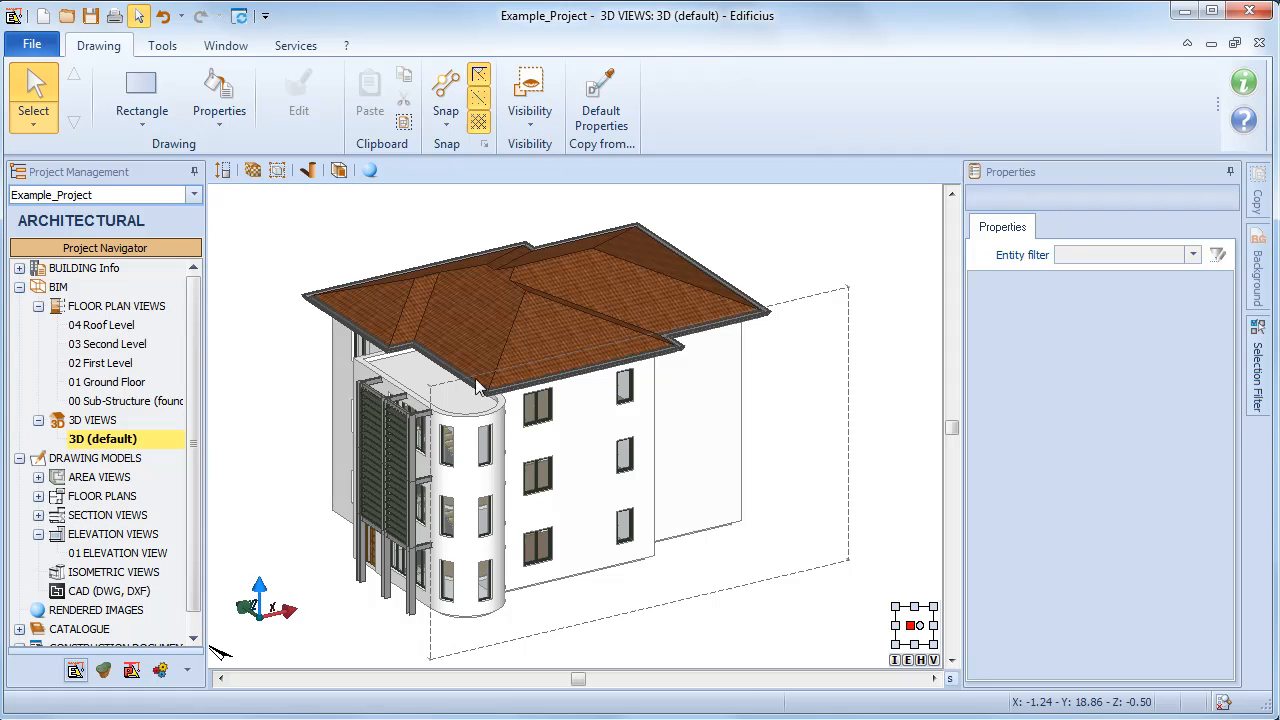
mouse_move(815, 305)
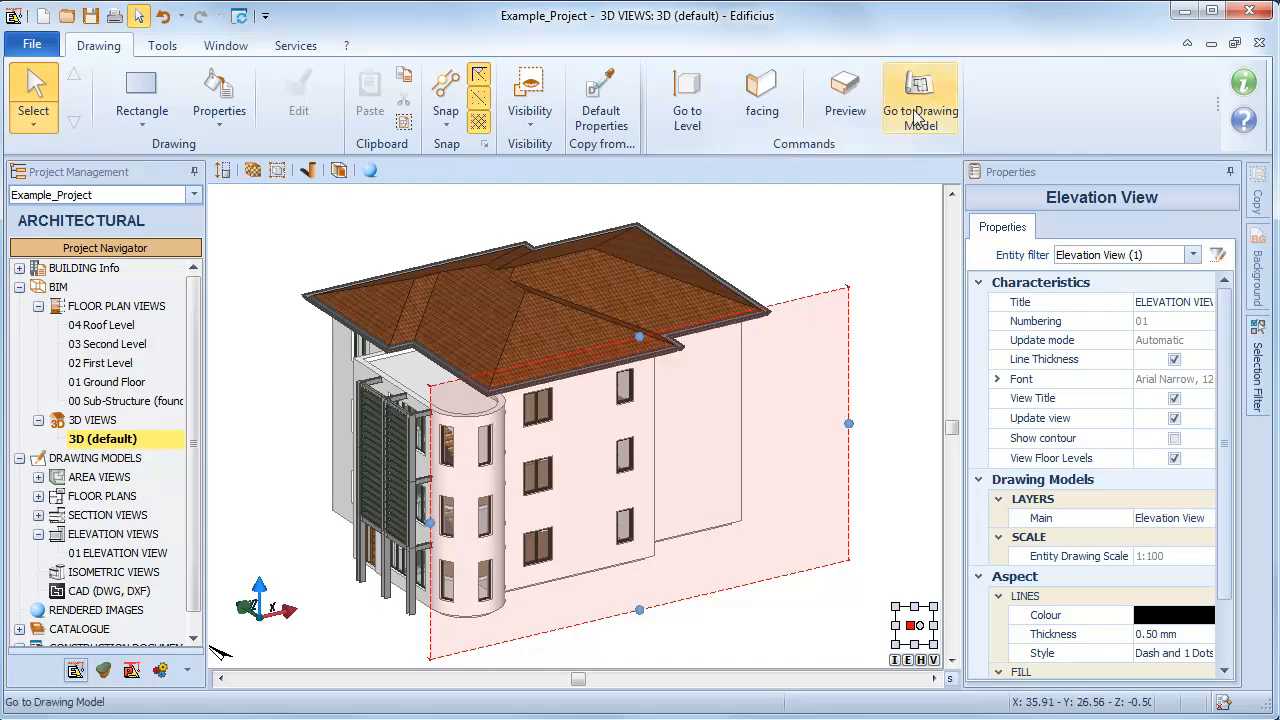
left_click(919, 97)
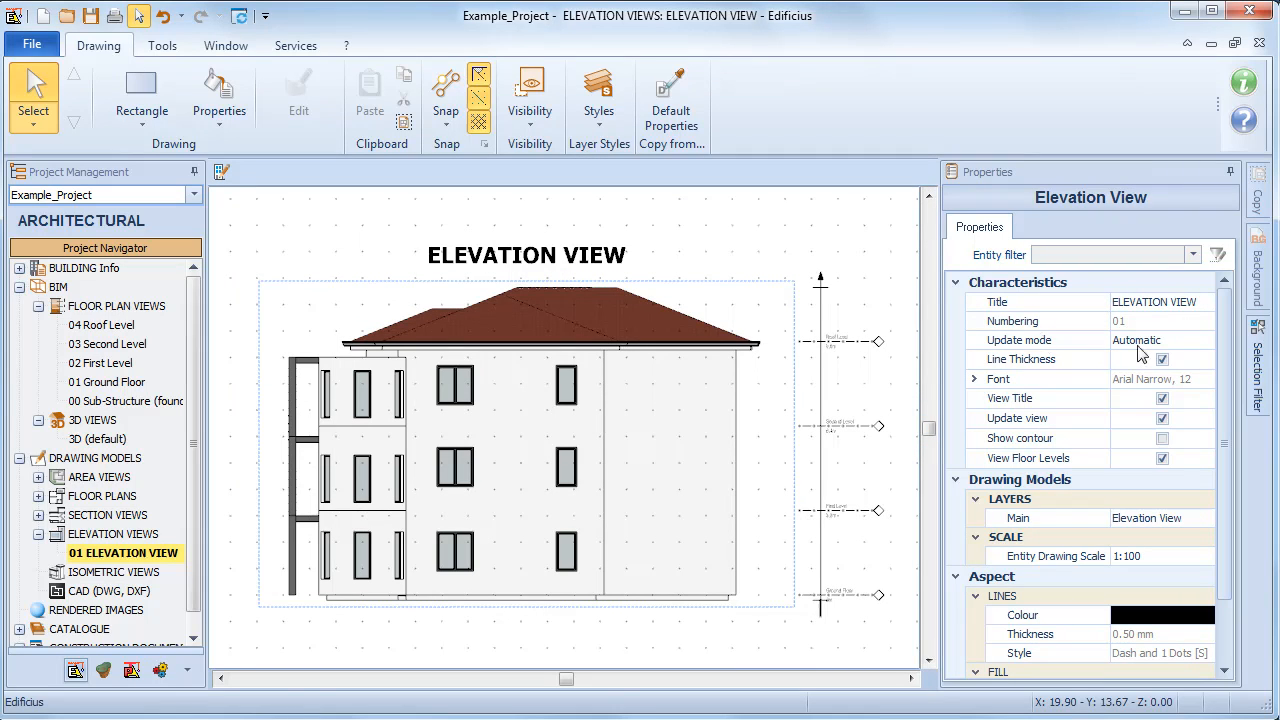
Switch the elevation's Update mode to Manual, then back to Automatic
left_click(1205, 339)
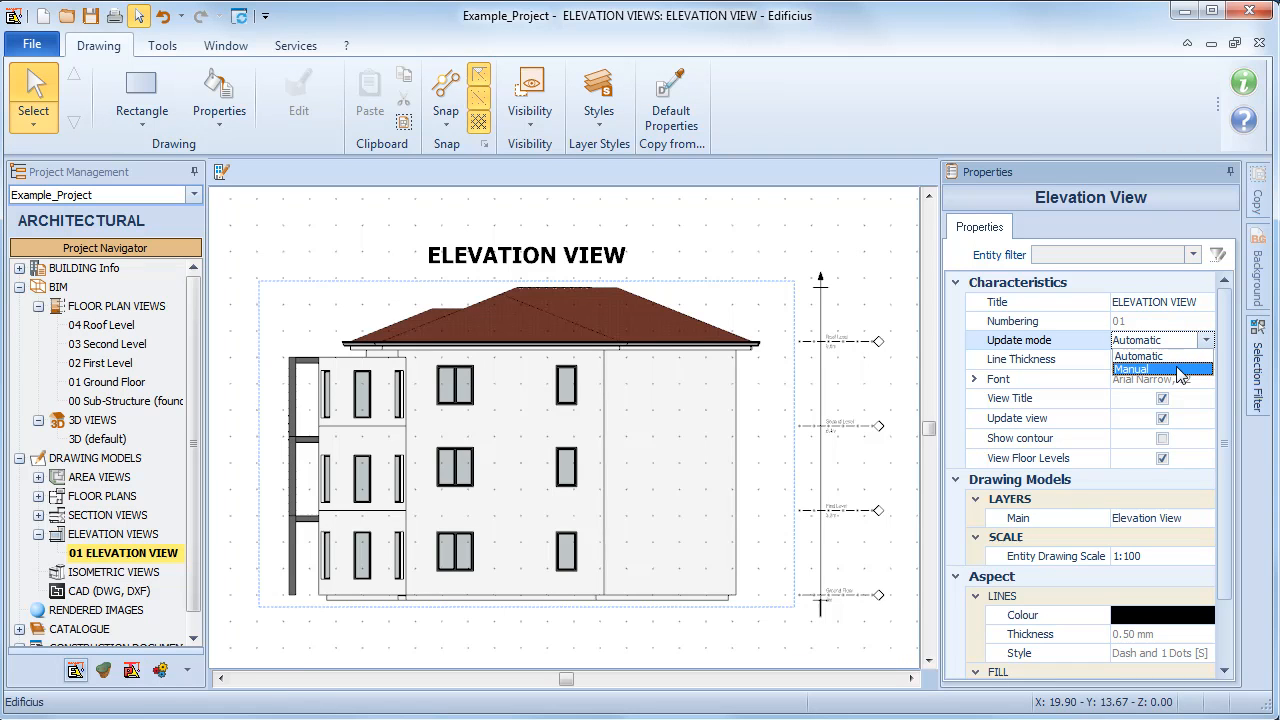
left_click(1131, 368)
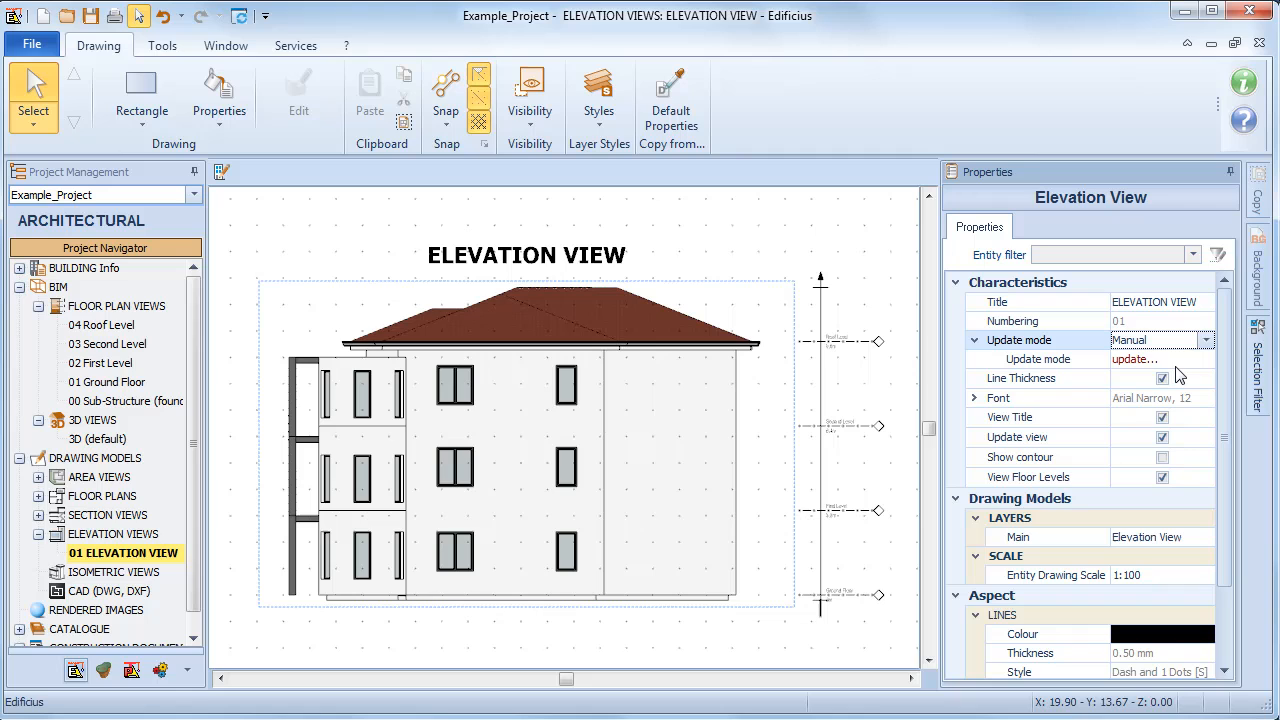
left_click(1206, 340)
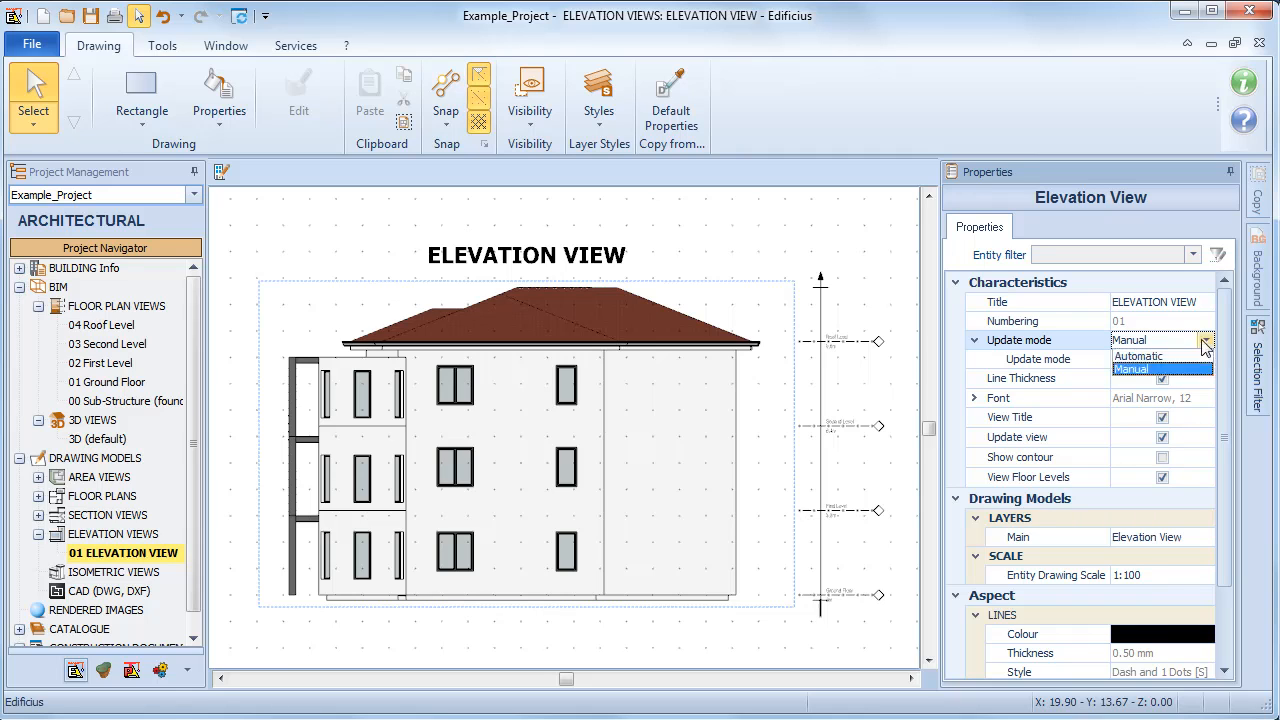
left_click(1138, 355)
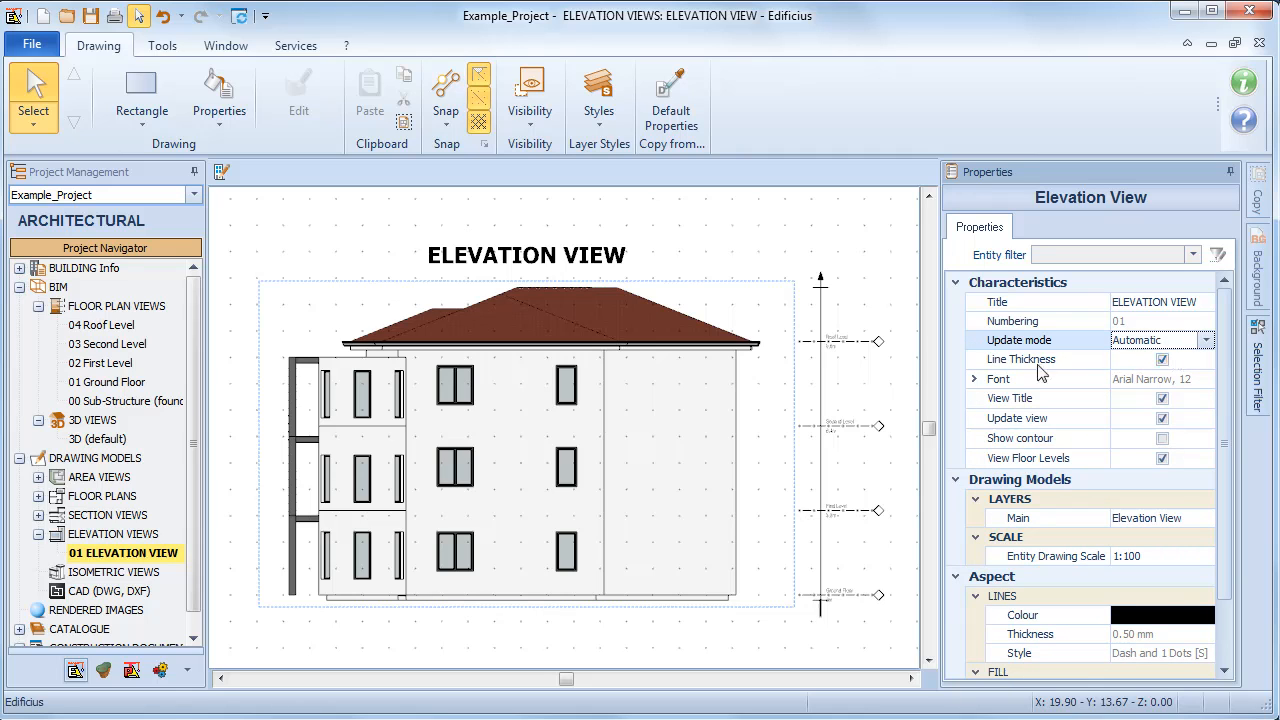
mouse_move(1128, 384)
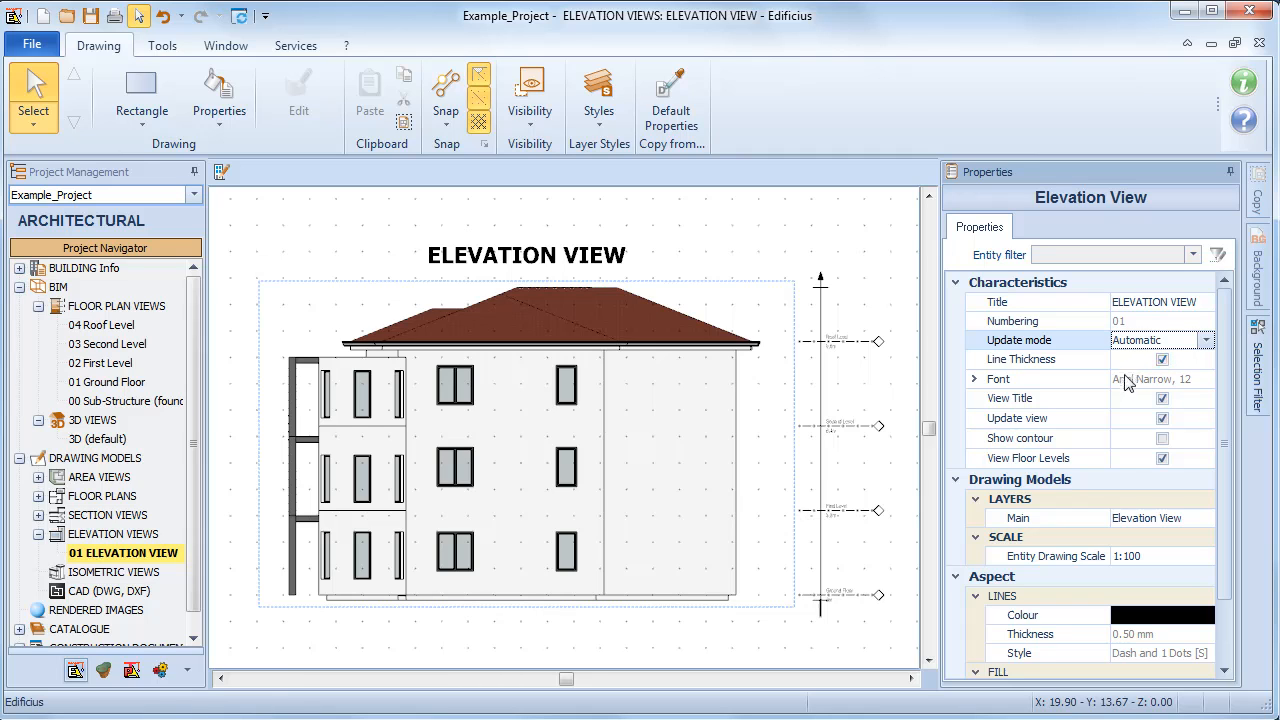
Enable Show contour, edit the Entity Drawing Scale, and bring up the File menu
left_click(1161, 438)
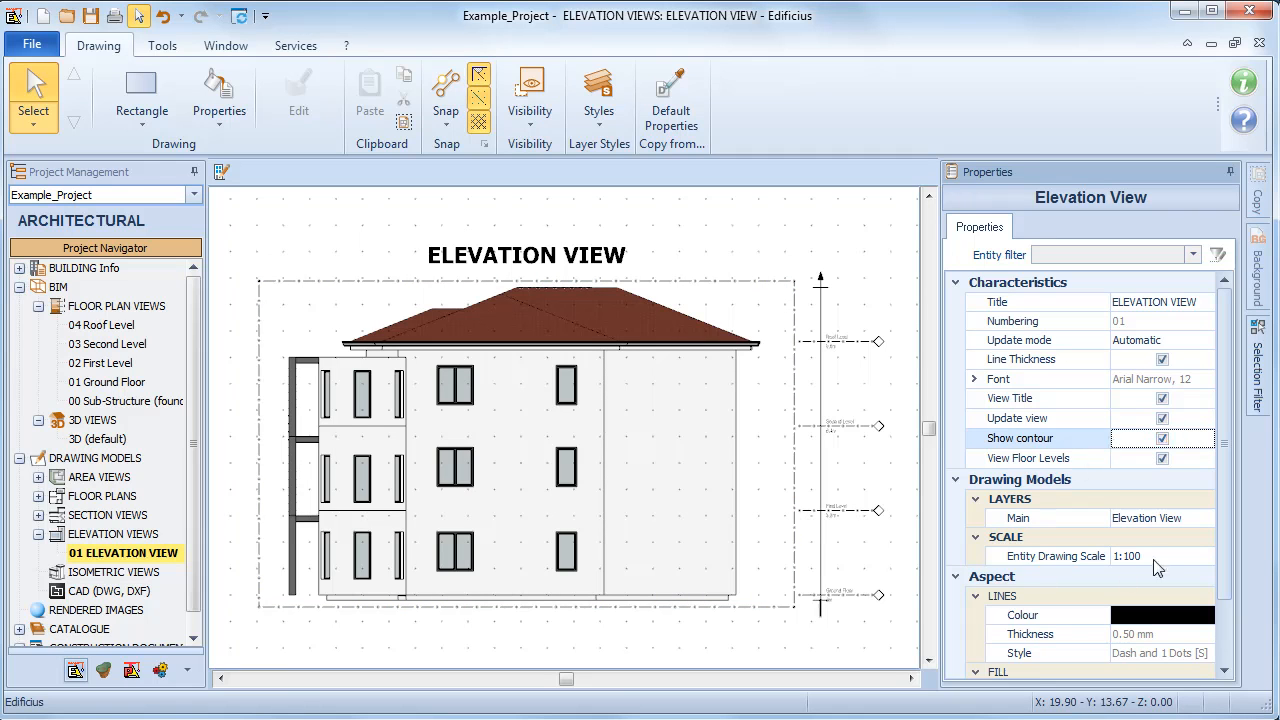
left_click(1204, 556)
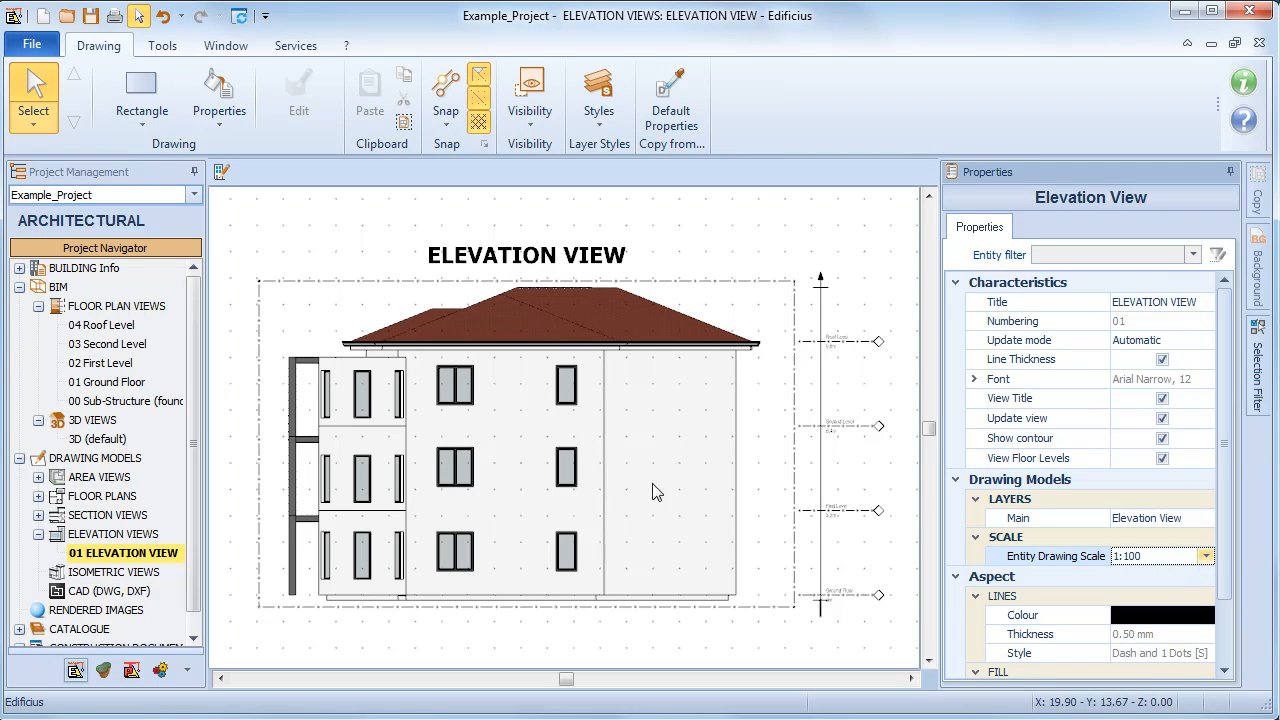
left_click(31, 44)
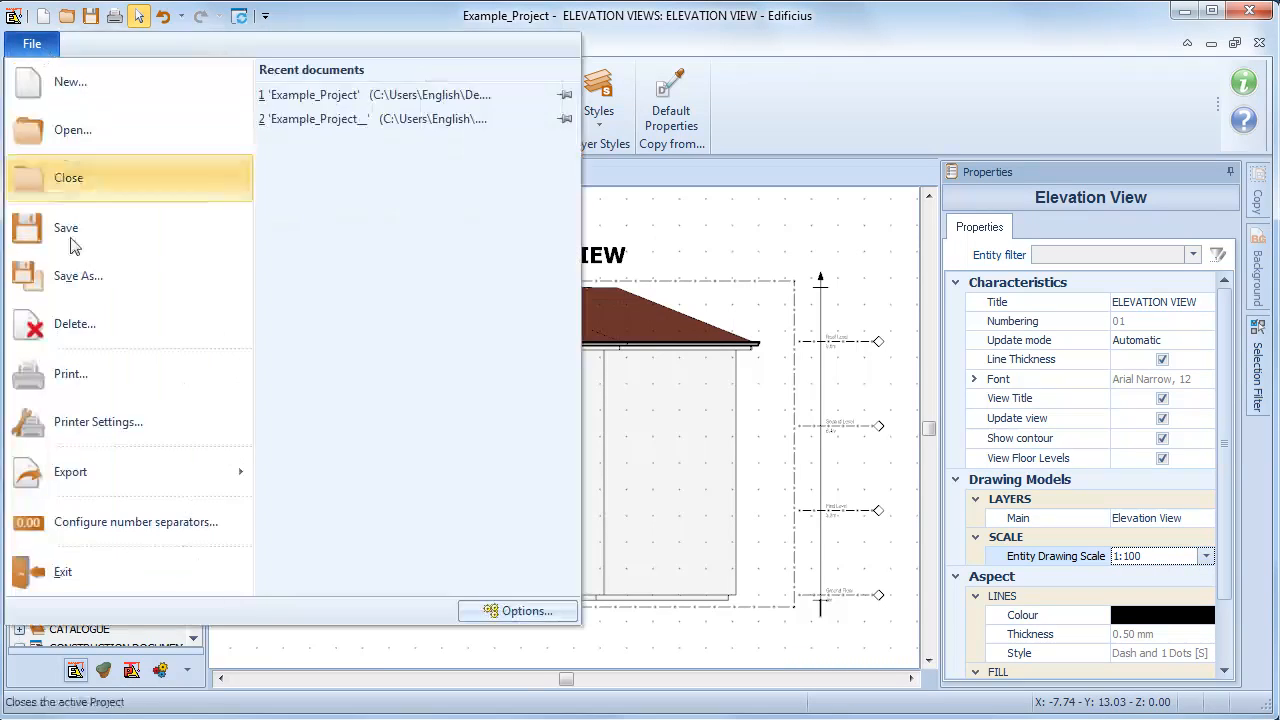